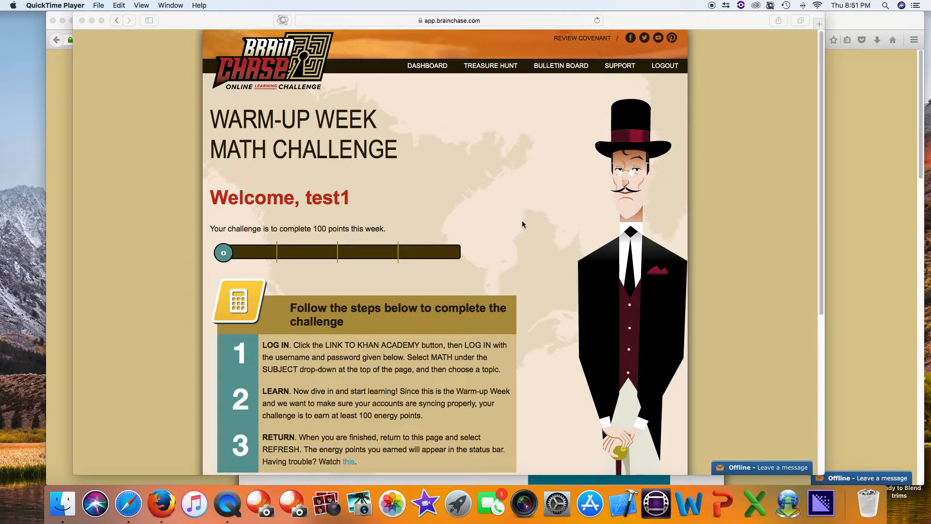
# - Follow the LINK TO KHAN ACADEMY so its login page opens in a new tab
pyautogui.scroll(-3)
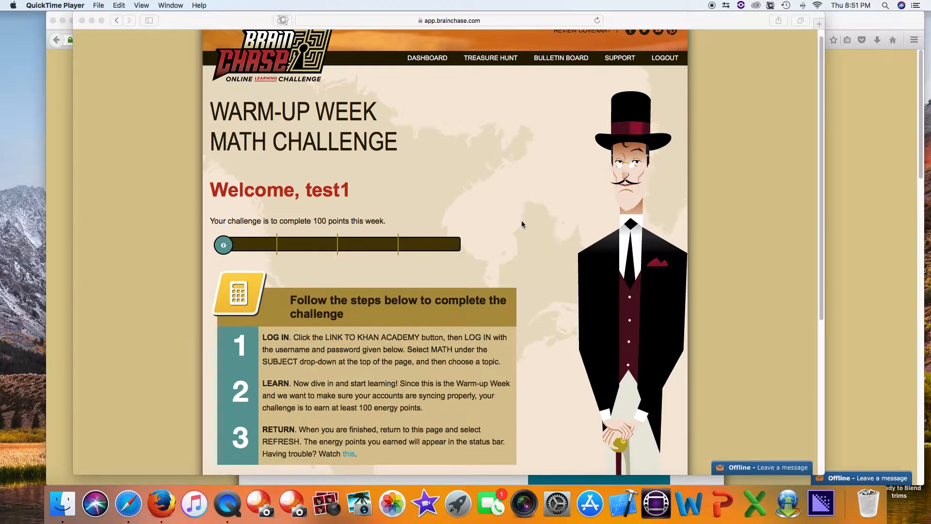
pyautogui.scroll(-3)
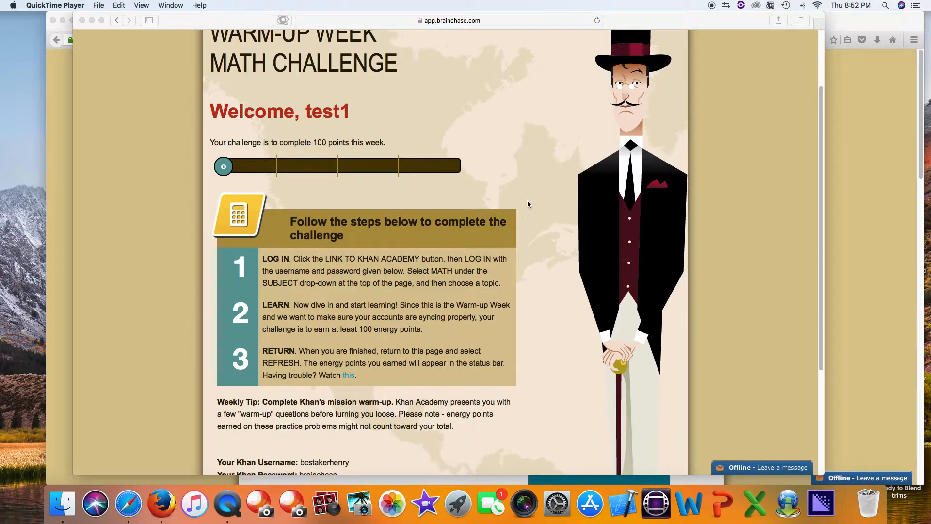
pyautogui.scroll(-3)
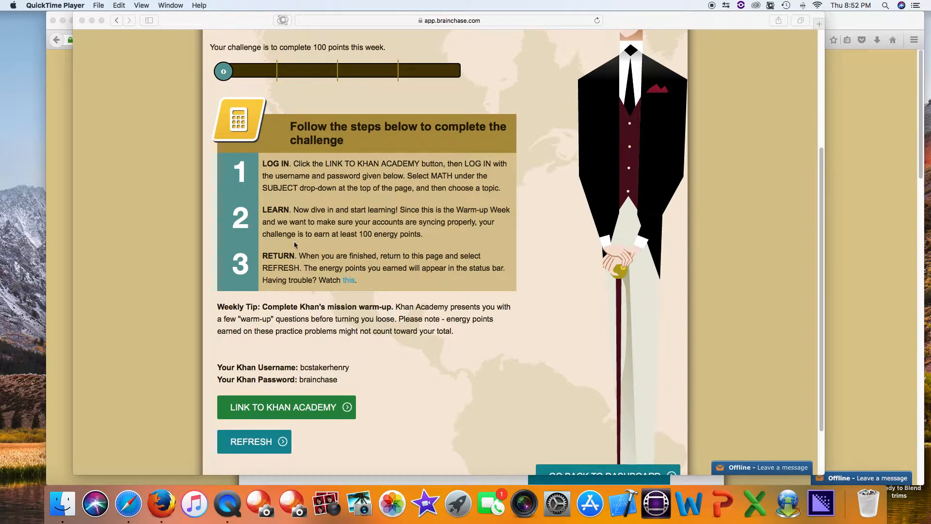
pyautogui.moveTo(339, 227)
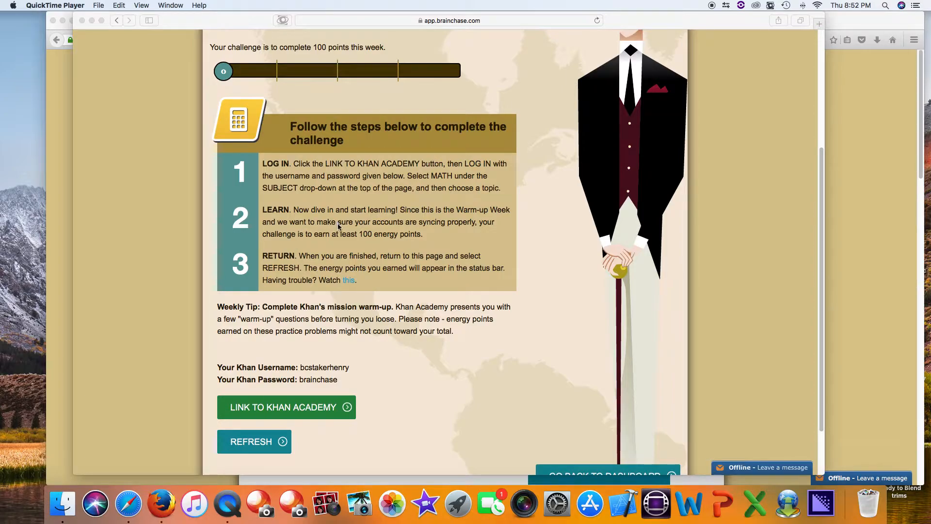
pyautogui.moveTo(302, 264)
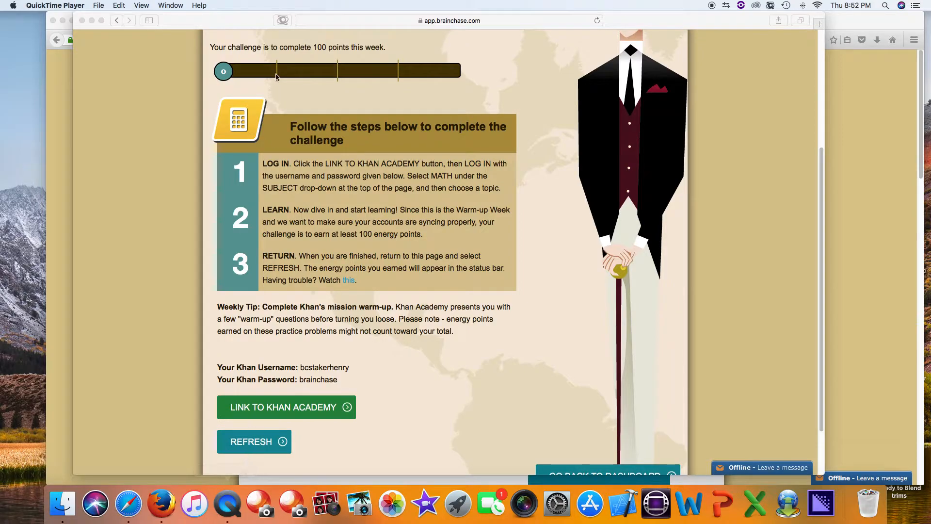
pyautogui.moveTo(374, 266)
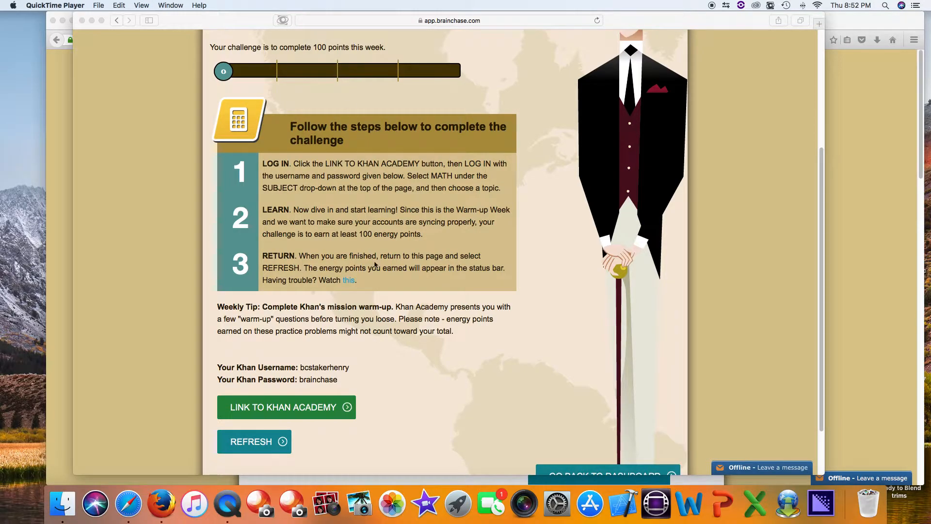
pyautogui.moveTo(350, 372)
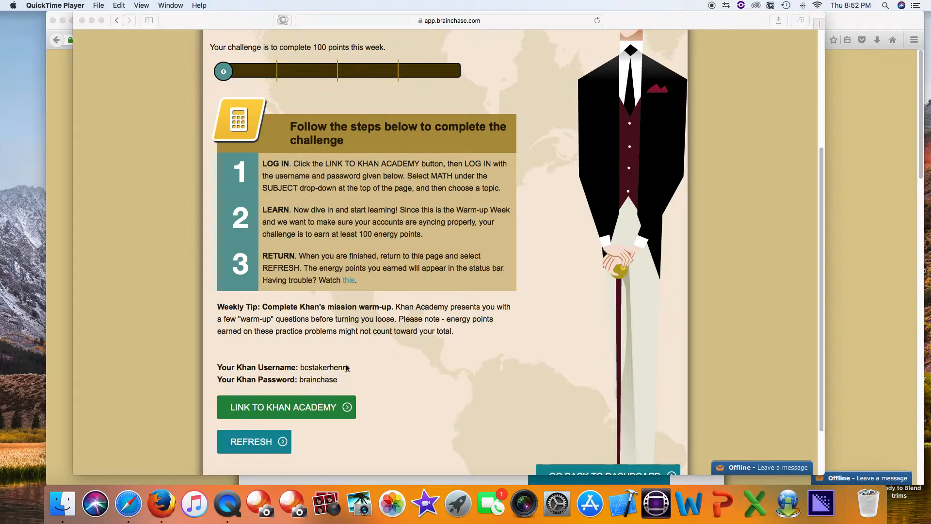
pyautogui.moveTo(341, 384)
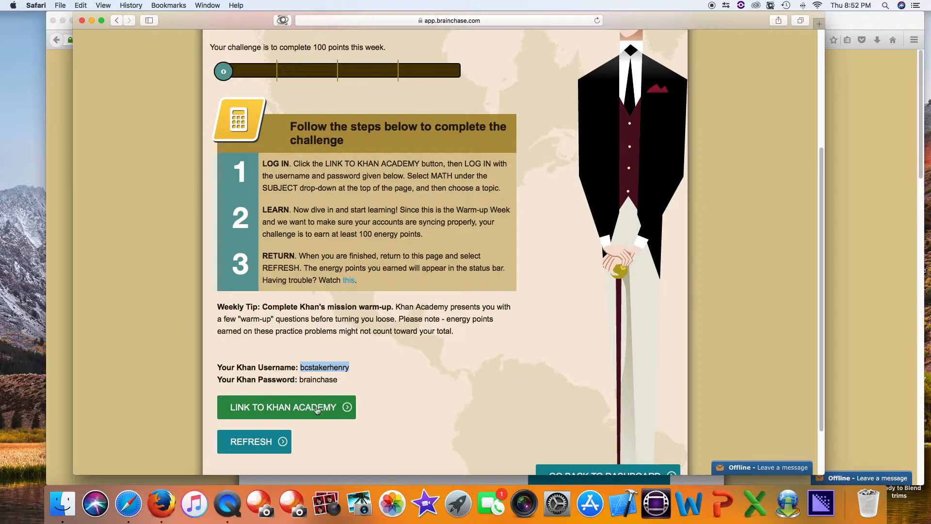
pyautogui.click(285, 408)
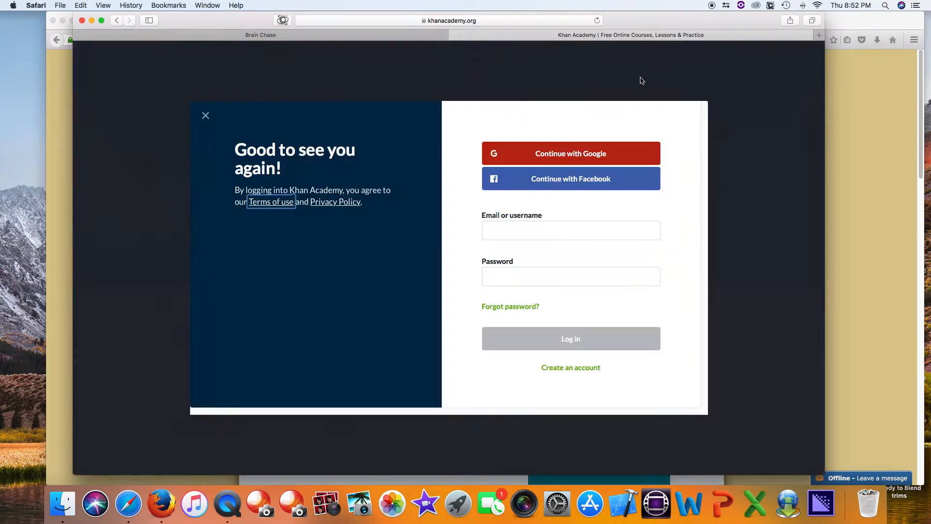
pyautogui.write('bcstbakerhenry')
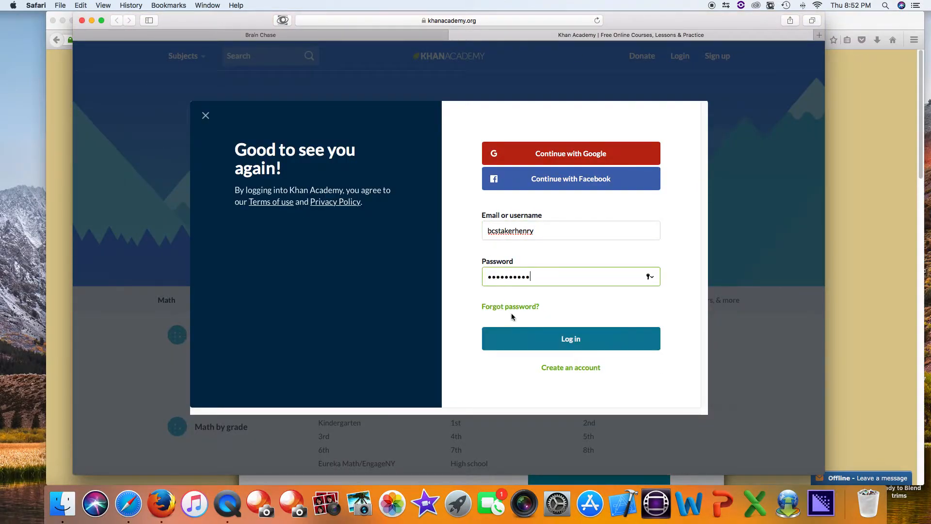
pyautogui.click(570, 339)
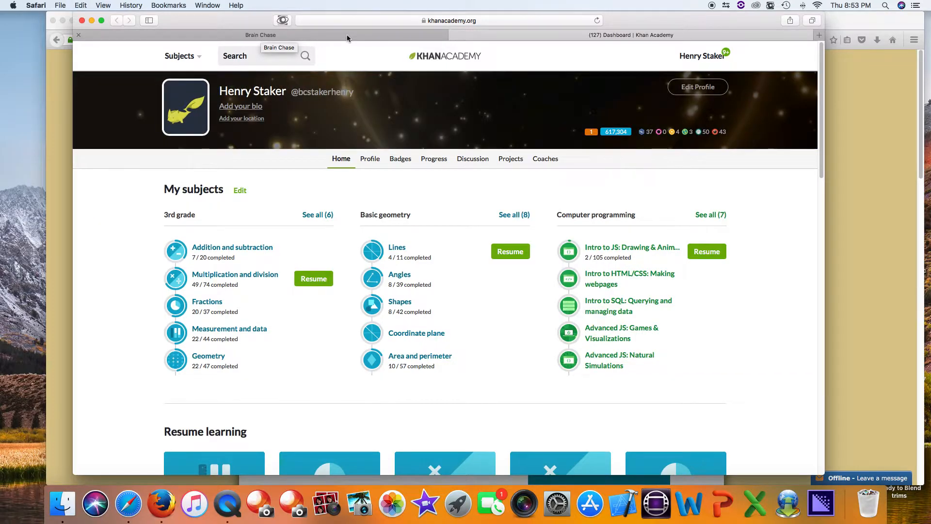
# - Return to the Brain Chase challenge tab showing the zero weekly points bar
pyautogui.click(260, 35)
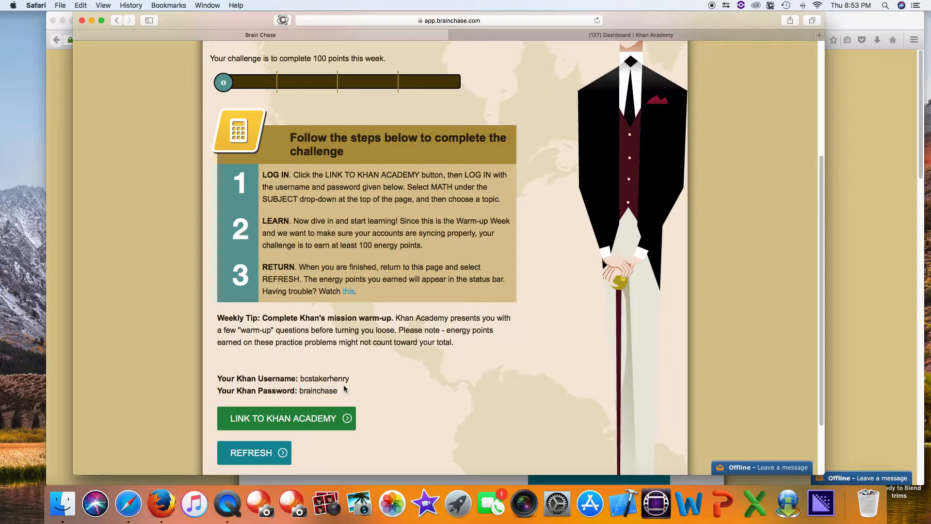
pyautogui.moveTo(350, 385)
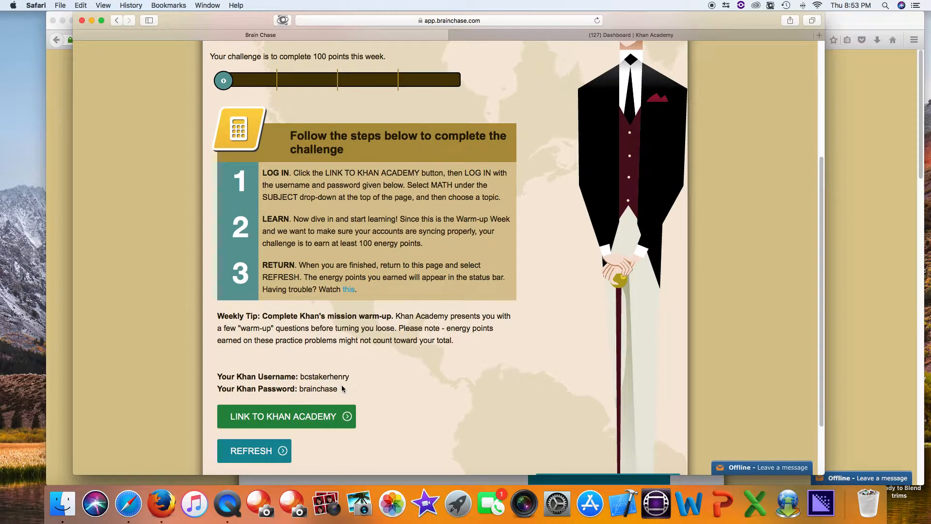
pyautogui.moveTo(341, 151)
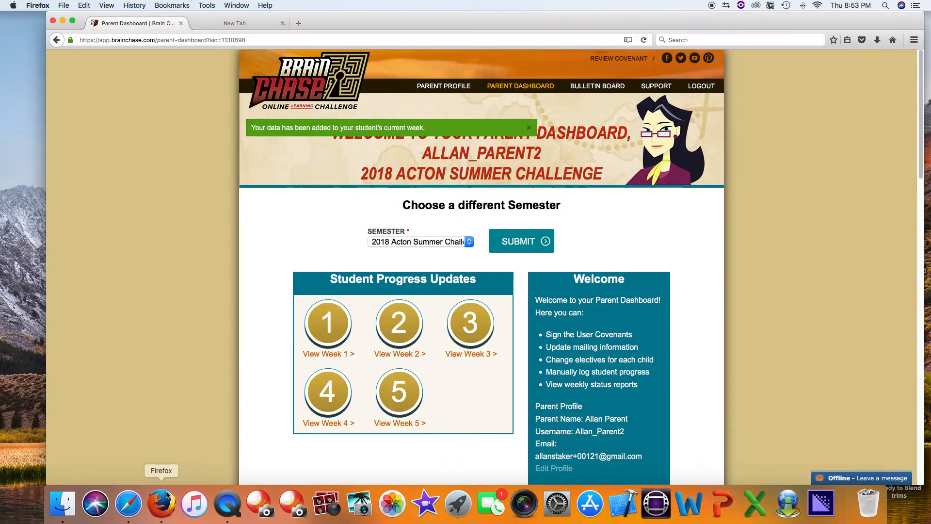
# - Open the first student's Student Info page from the Student Passbook
pyautogui.scroll(-3)
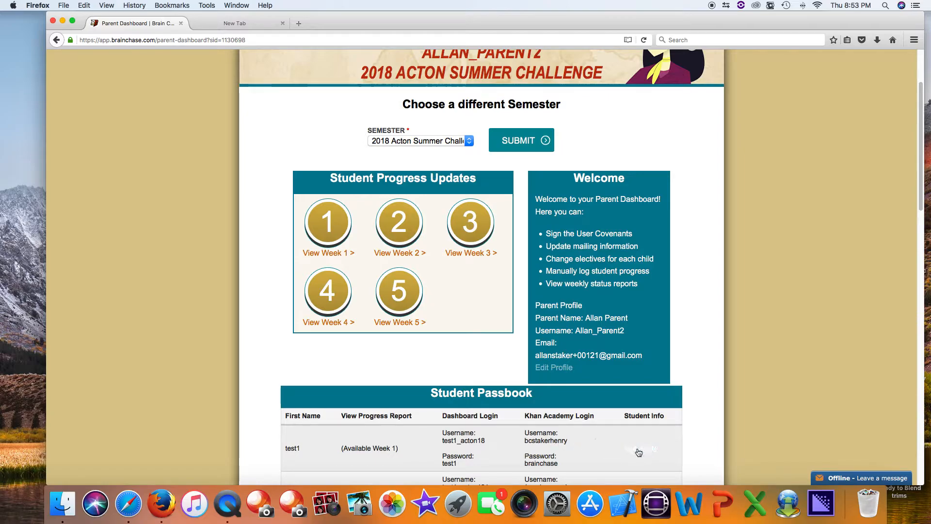
pyautogui.click(639, 453)
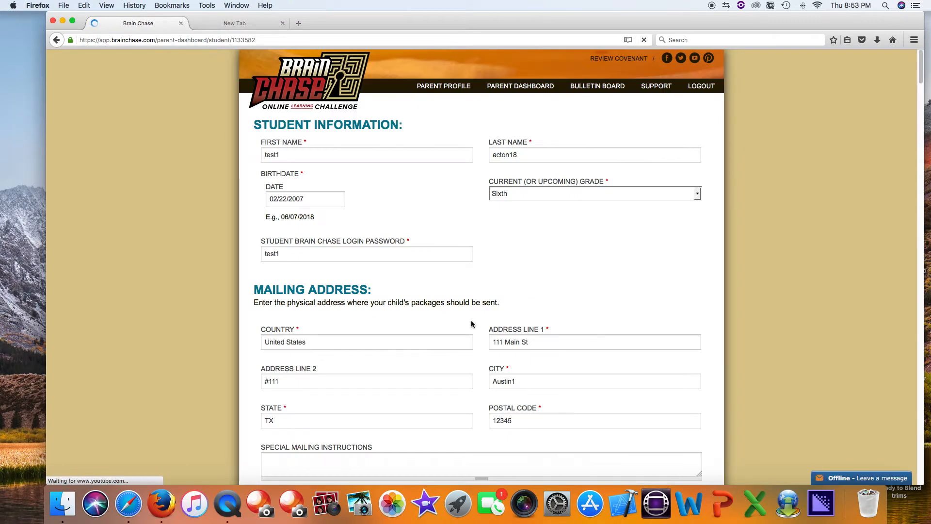
# - Enable the Math with Khan Academy elective and opt to use an existing Khan Academy account
pyautogui.scroll(-3)
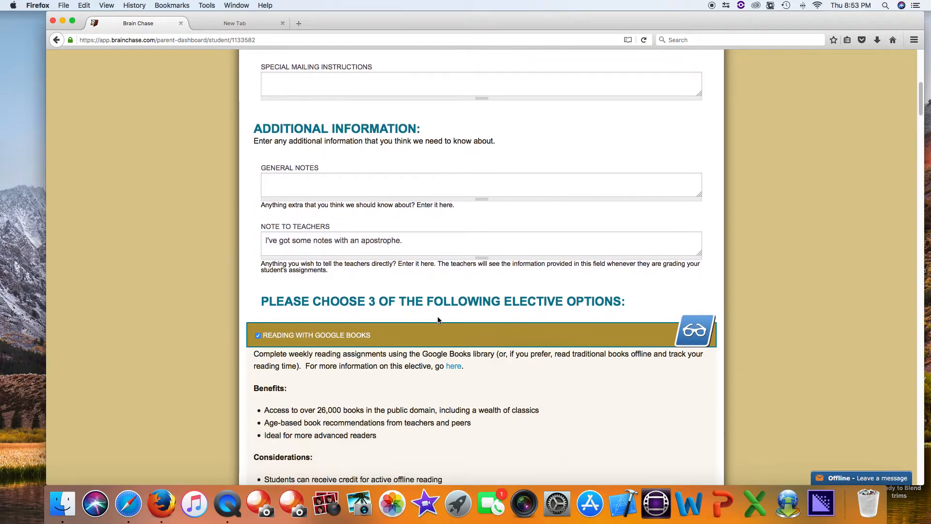
pyautogui.scroll(-3)
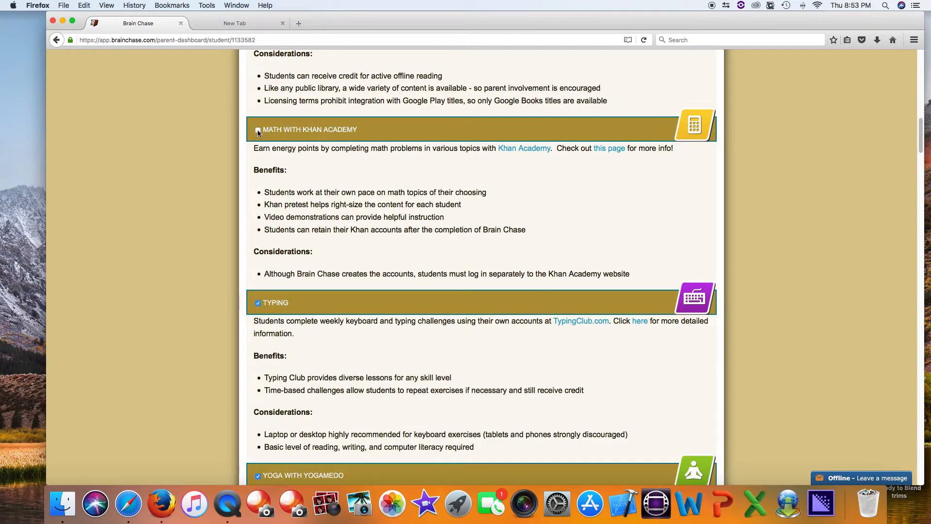
pyautogui.click(258, 129)
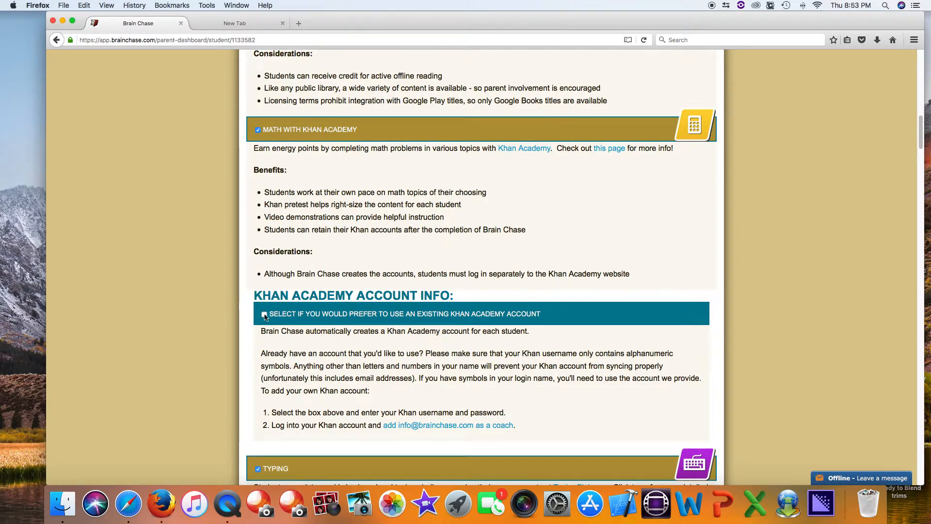
pyautogui.click(264, 313)
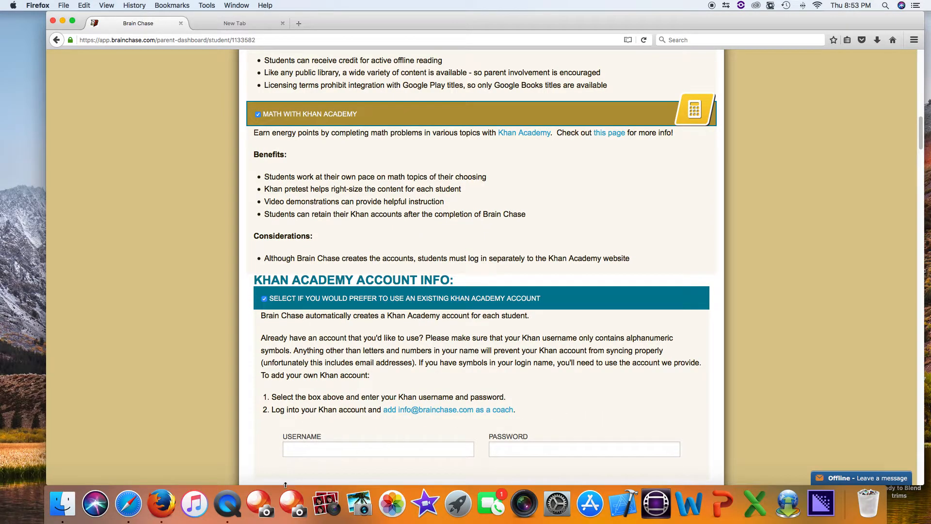
pyautogui.moveTo(160, 503)
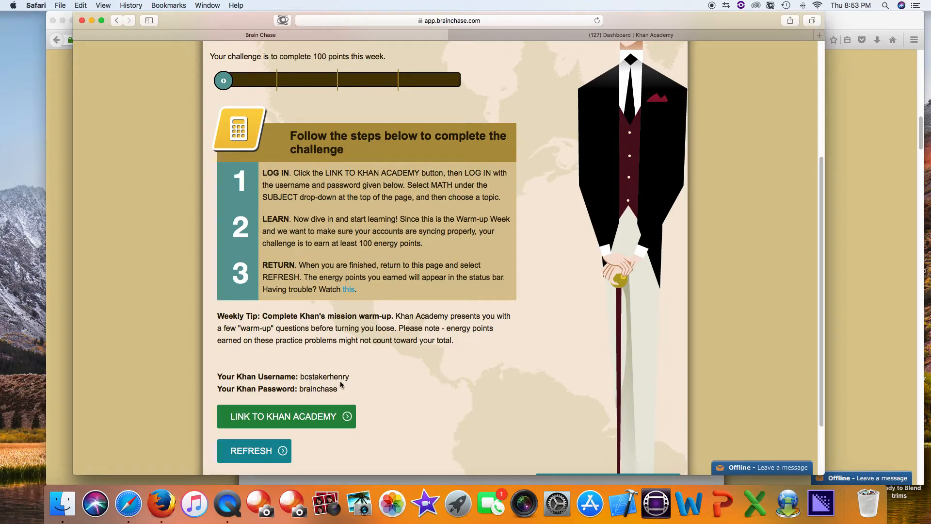
pyautogui.moveTo(335, 384)
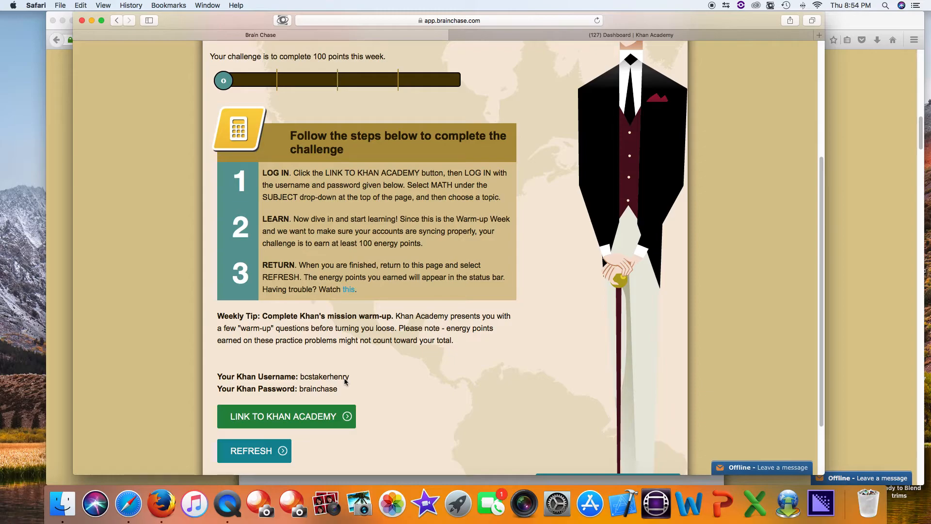
pyautogui.moveTo(355, 181)
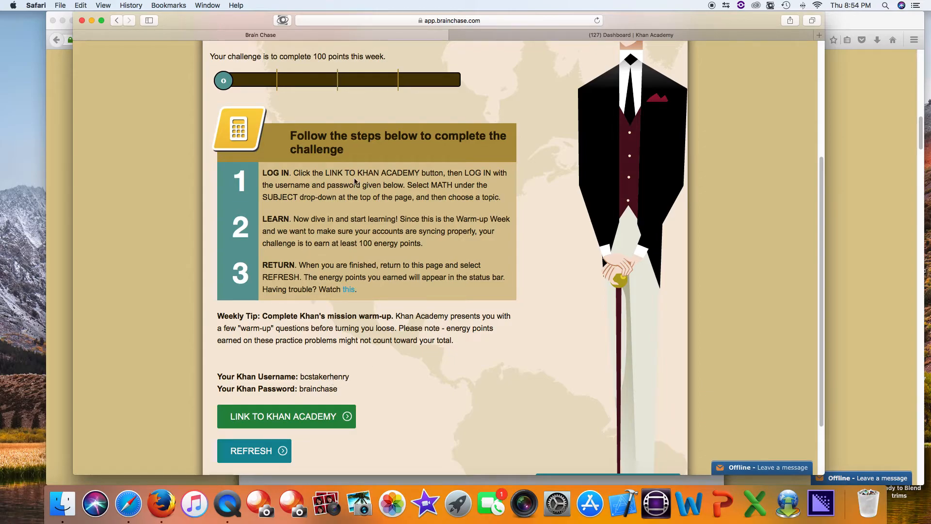
pyautogui.moveTo(337, 385)
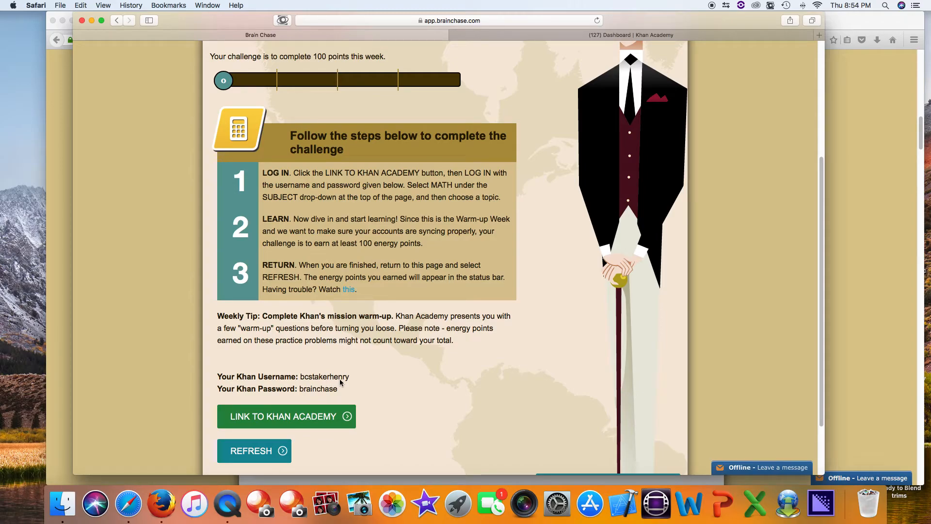
pyautogui.moveTo(336, 375)
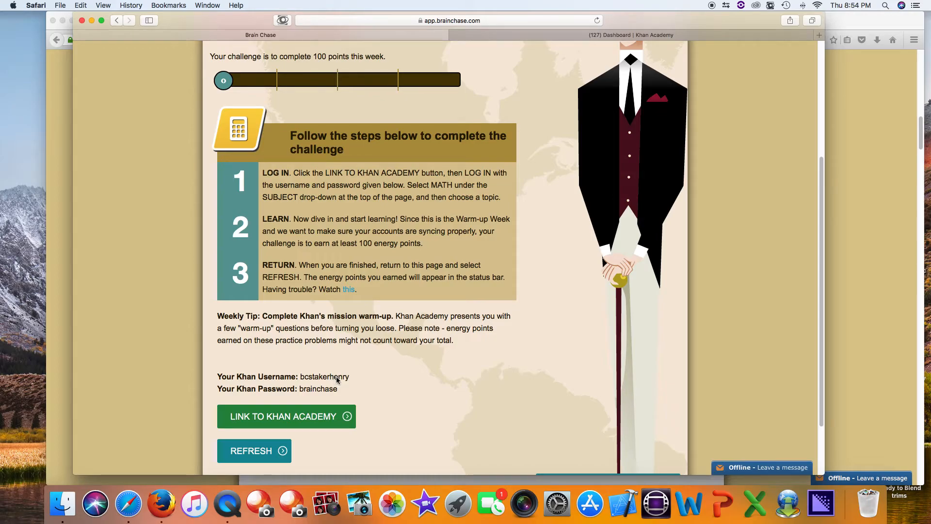
pyautogui.moveTo(162, 505)
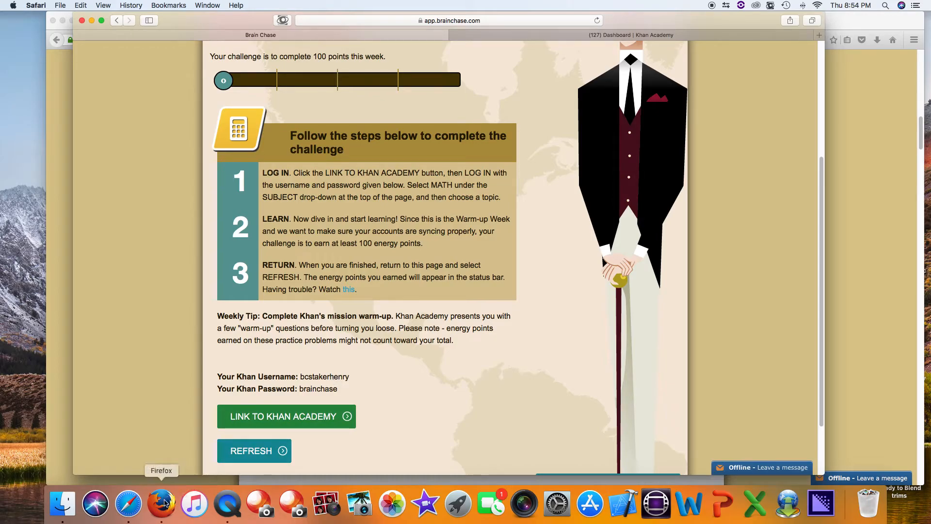
# - Load the parent dashboard for the 2018 Acton Summer semester
pyautogui.click(161, 504)
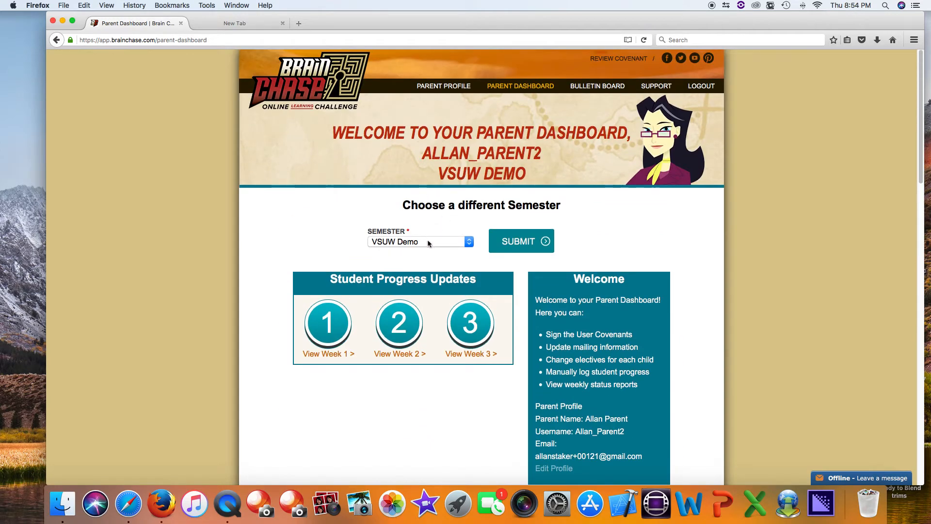
pyautogui.click(420, 241)
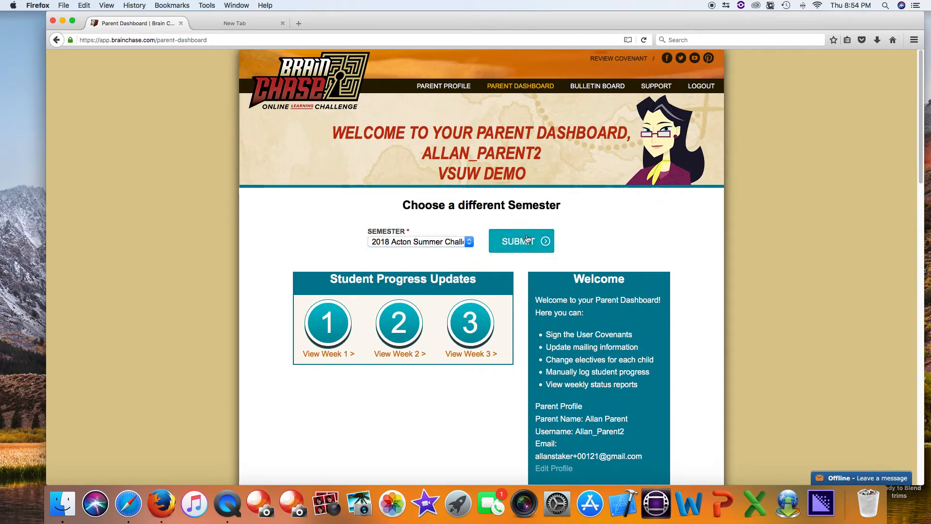
pyautogui.click(521, 240)
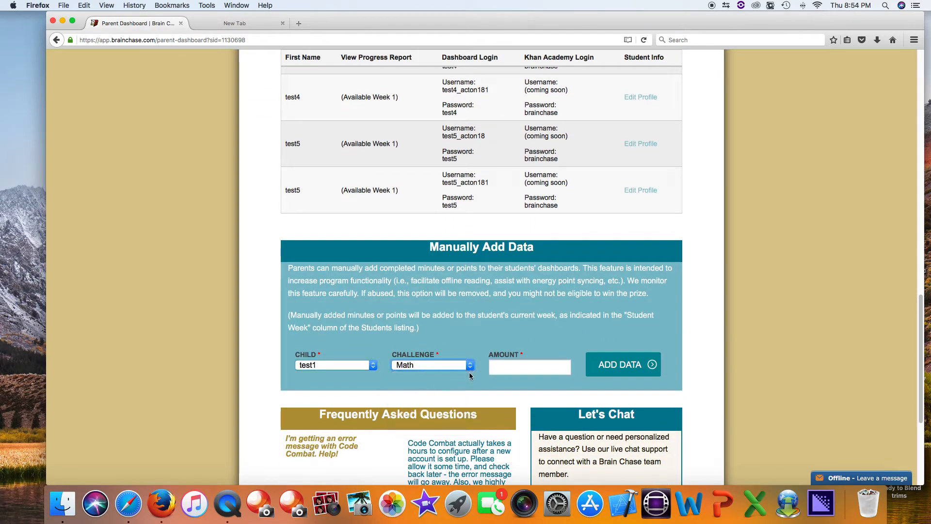
# - Add 5000 Math points for test1 in Manually Add Data, then return to the Khan Academy dashboard
pyautogui.write('5000')
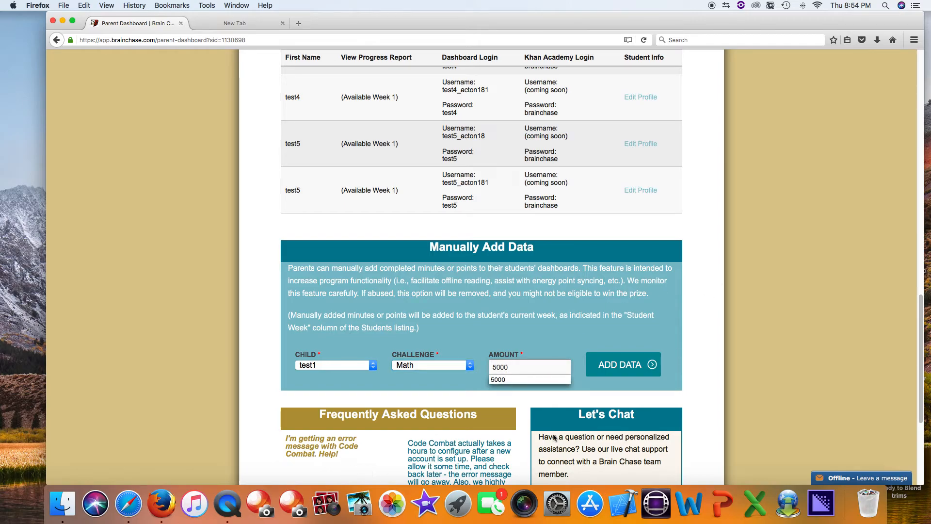
pyautogui.click(623, 364)
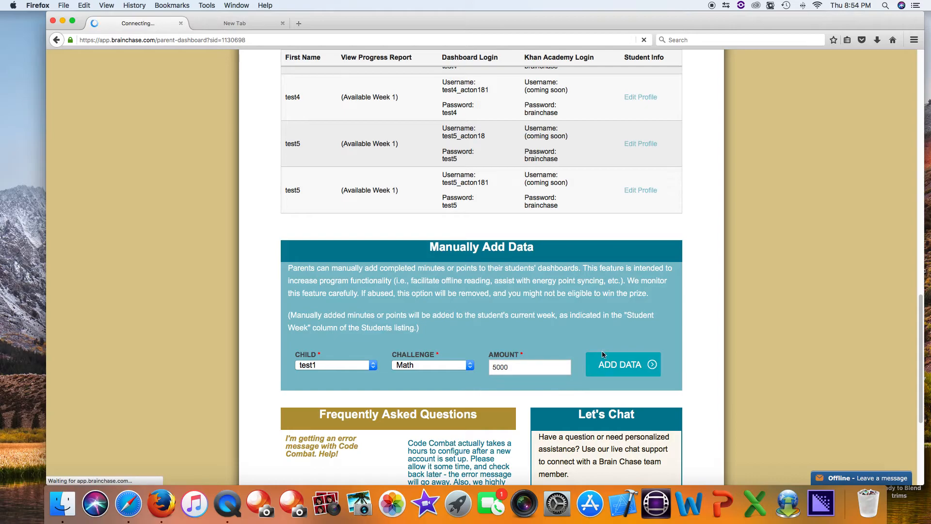
pyautogui.click(622, 364)
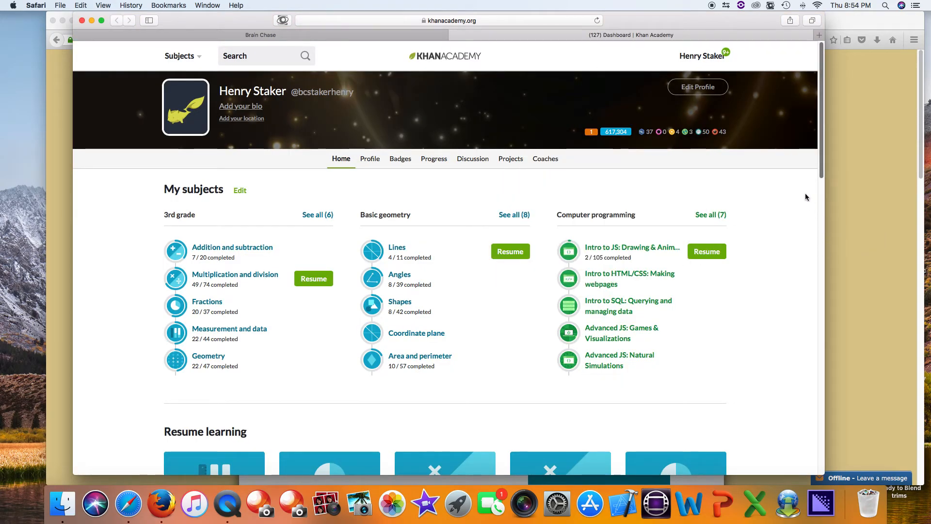
# - Check the Coaches list shows Brain Chase, then return to the Brain Chase challenge tab
pyautogui.click(544, 158)
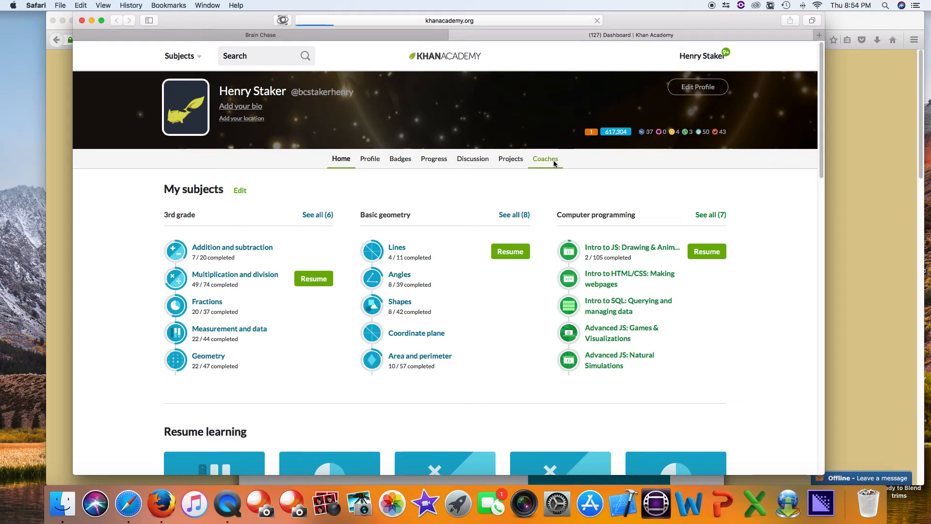
pyautogui.click(545, 158)
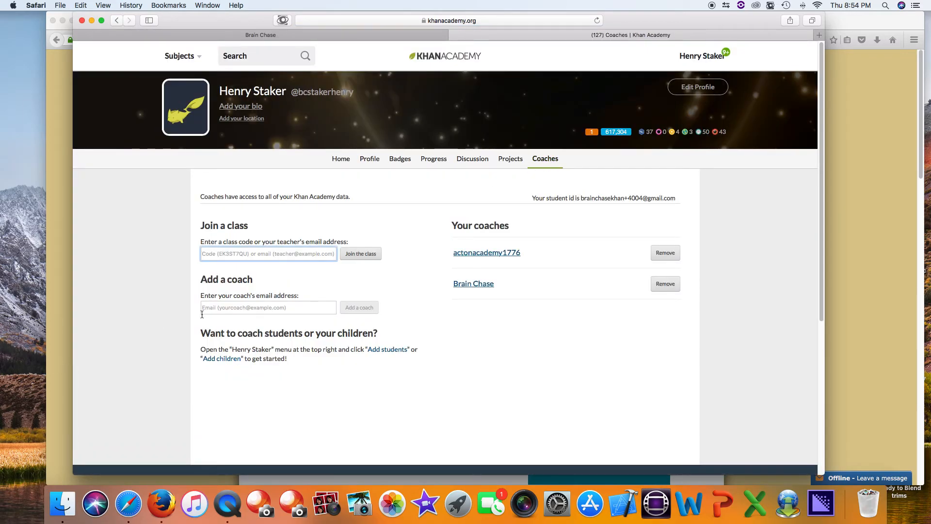
pyautogui.moveTo(528, 272)
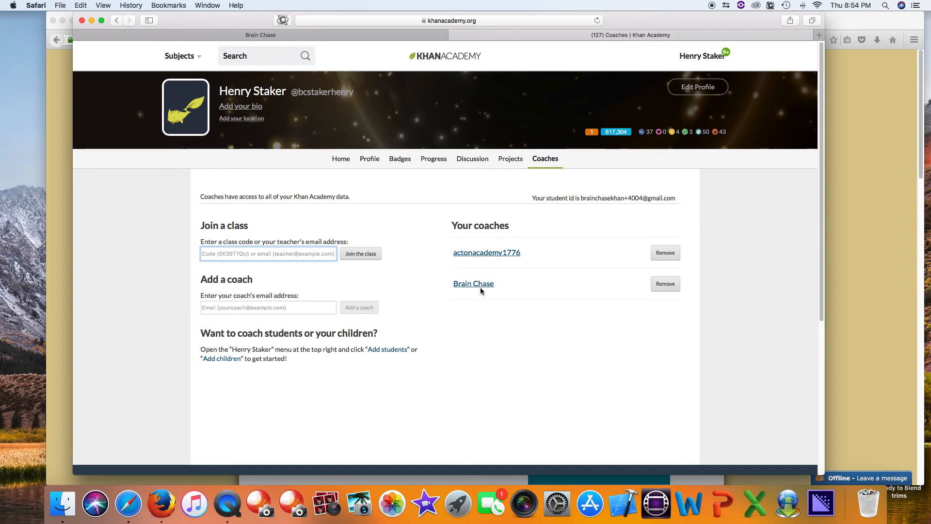
pyautogui.click(260, 35)
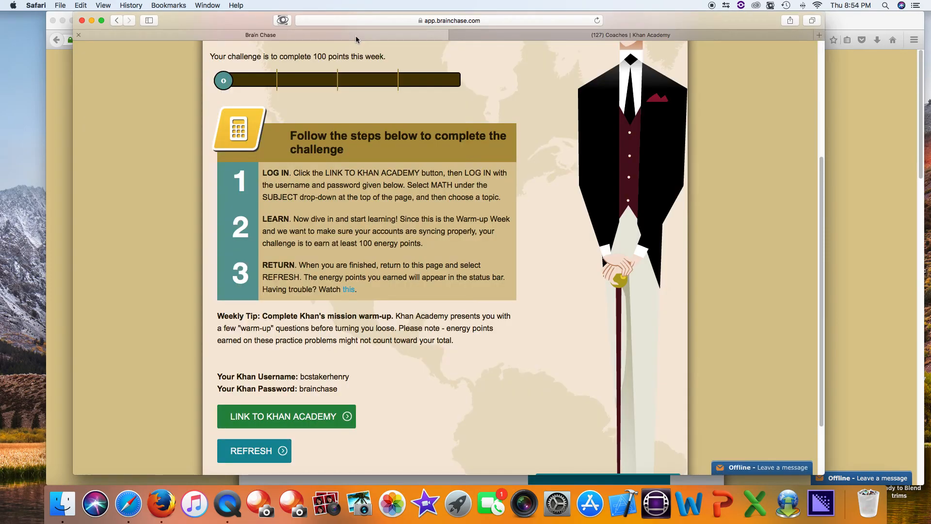